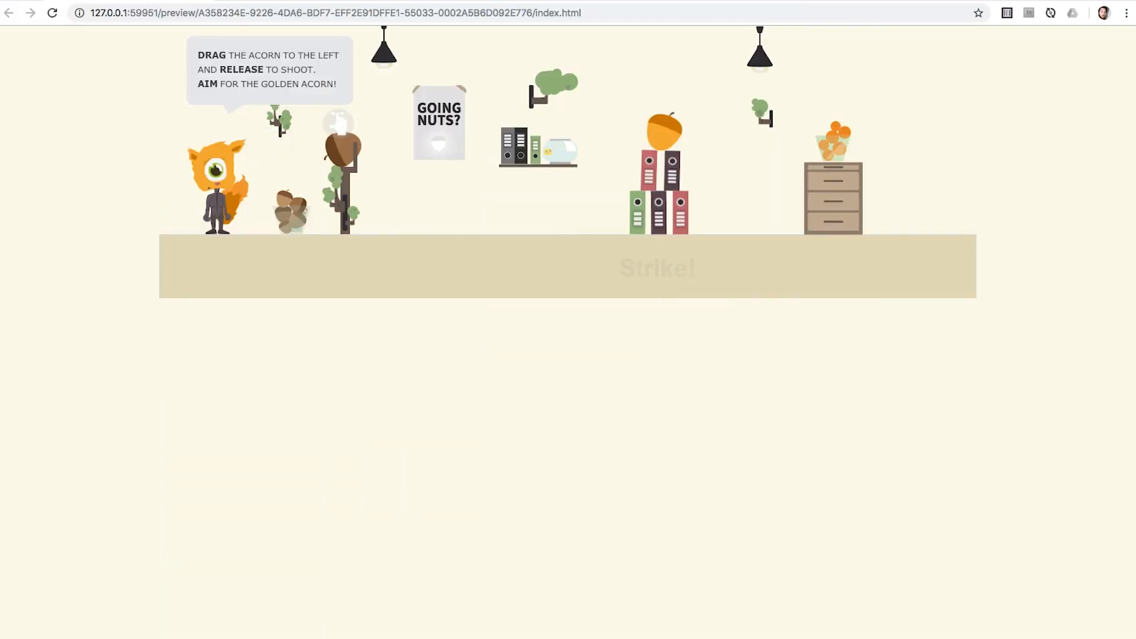
# Pull the acorn back from the slingshot, fire it at the golden acorn and reach the Play Again screen
pyautogui.moveTo(333, 152); pyautogui.dragTo(272, 178)
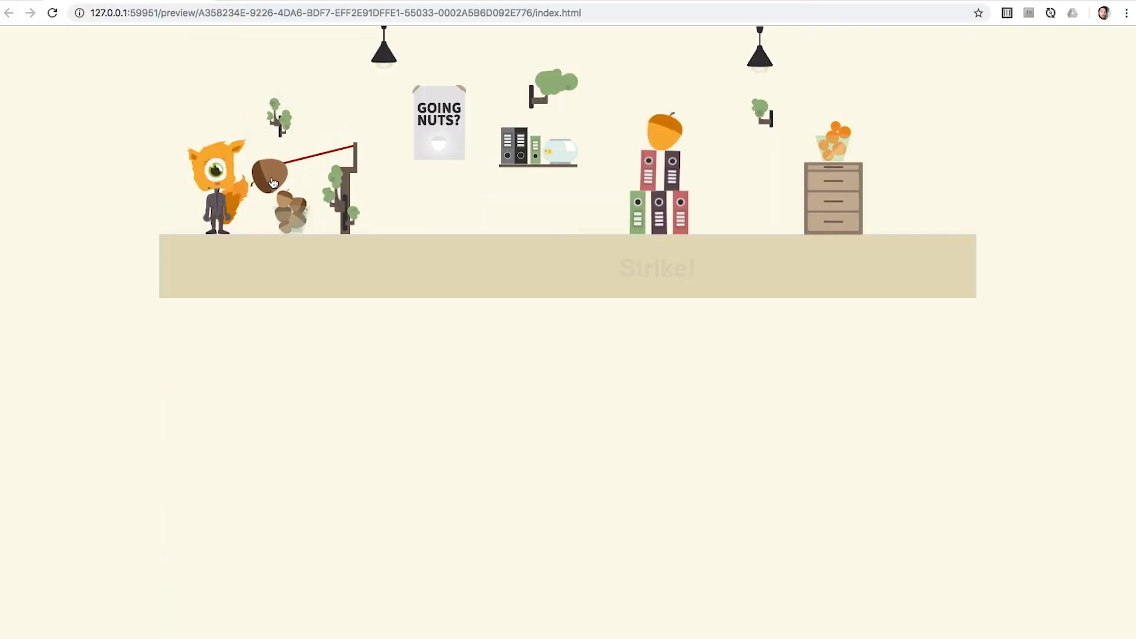
pyautogui.click(272, 175)
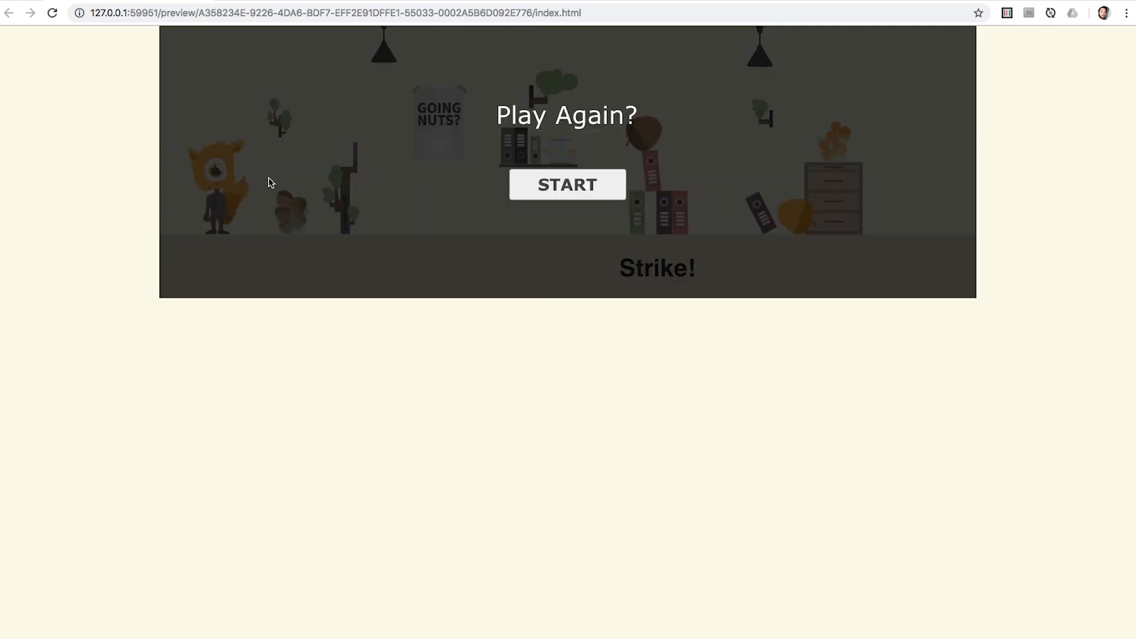
pyautogui.click(567, 184)
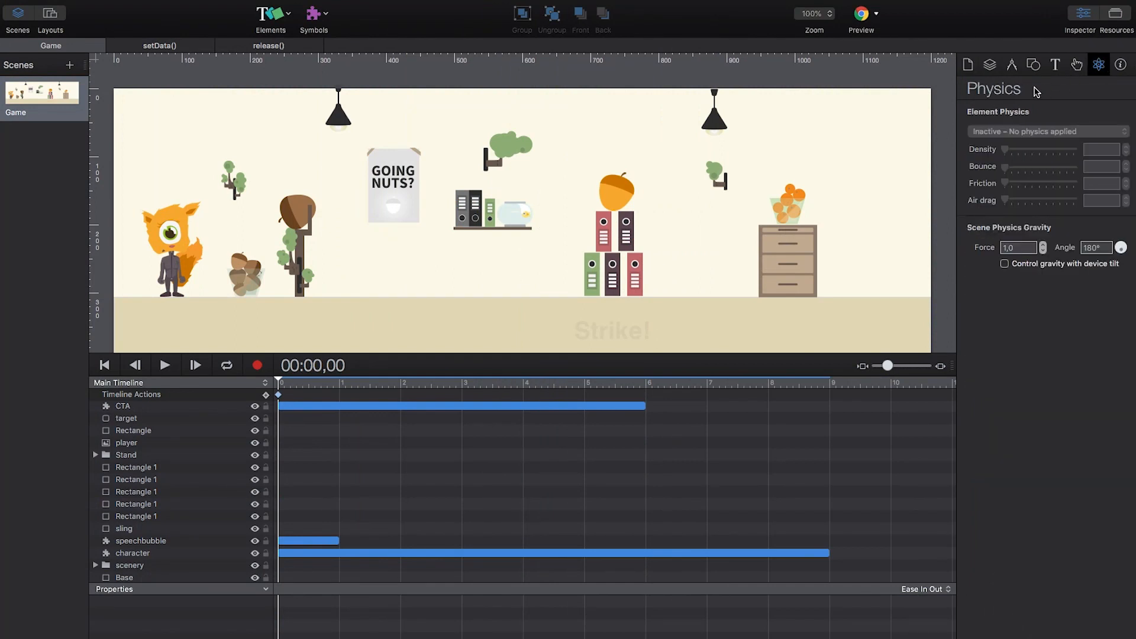
pyautogui.moveTo(670, 218)
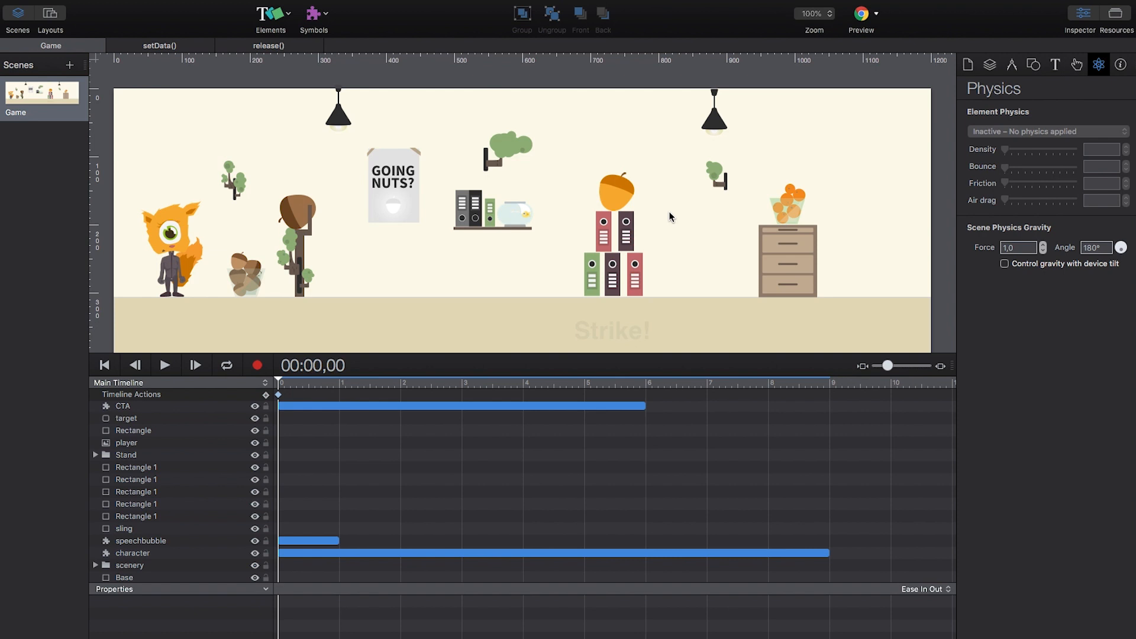
# Review the ground element's physics, confirming it stays a static body
pyautogui.click(124, 577)
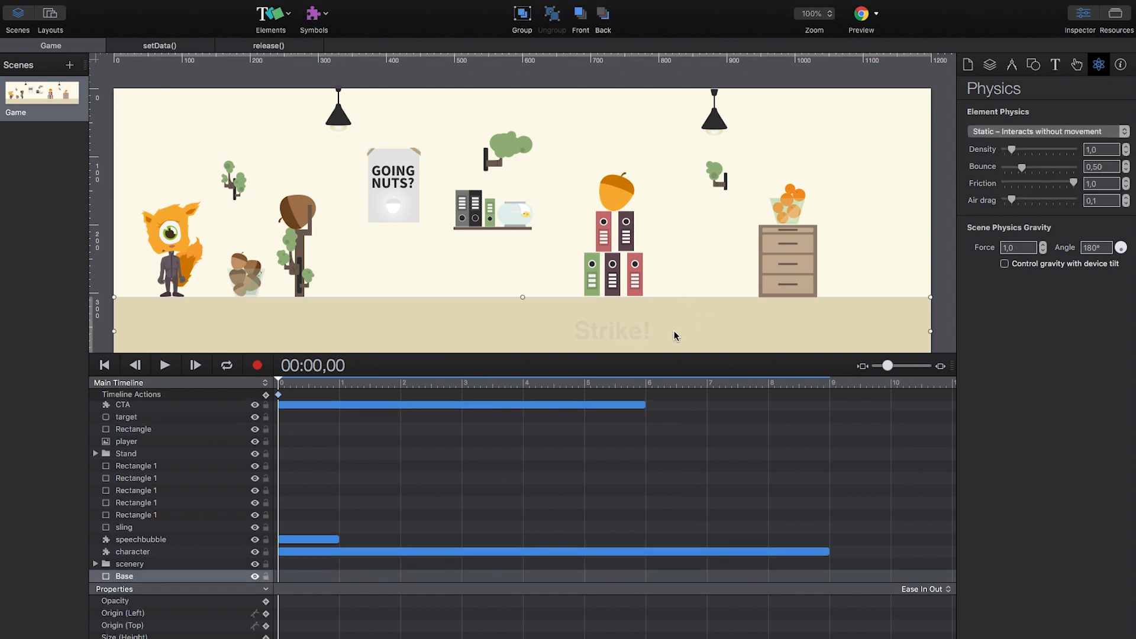
pyautogui.moveTo(998, 154)
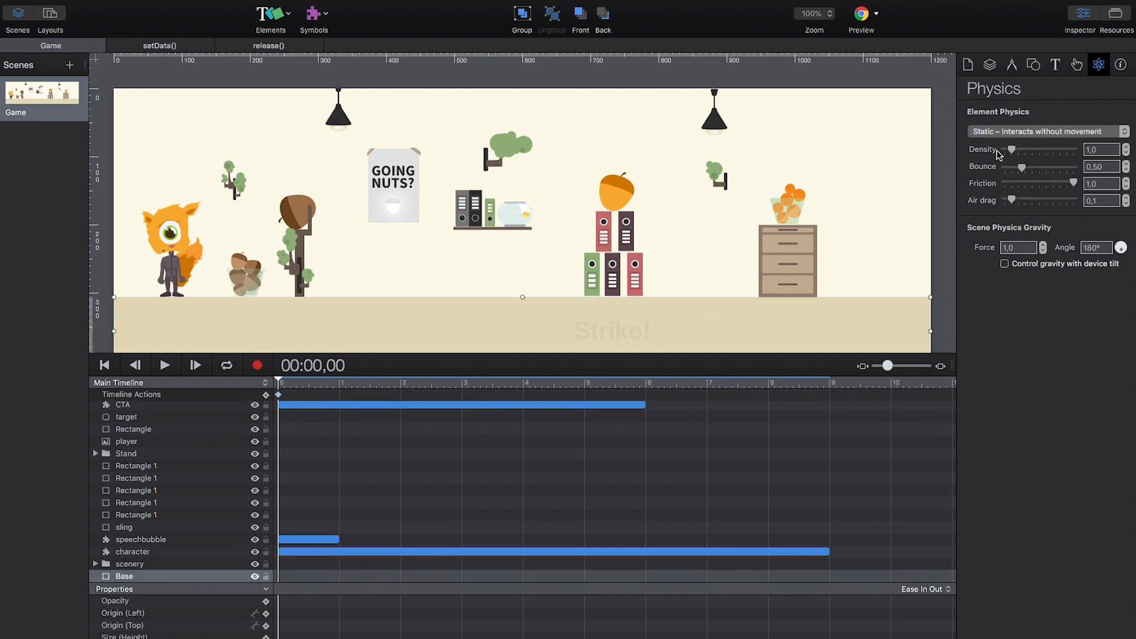
pyautogui.click(1048, 132)
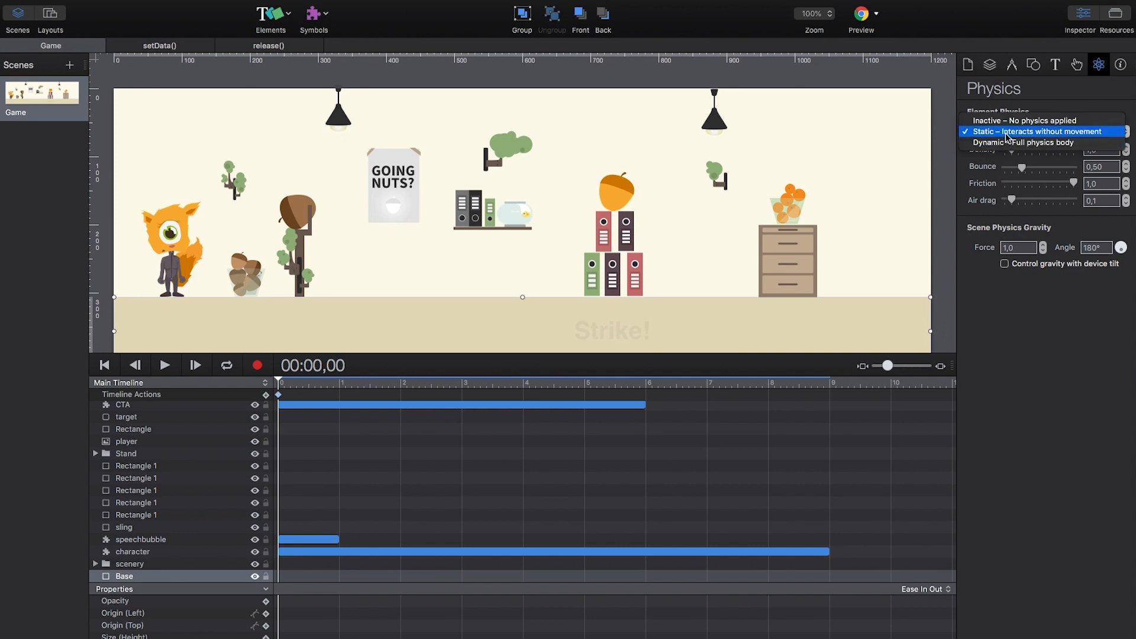
pyautogui.click(1025, 131)
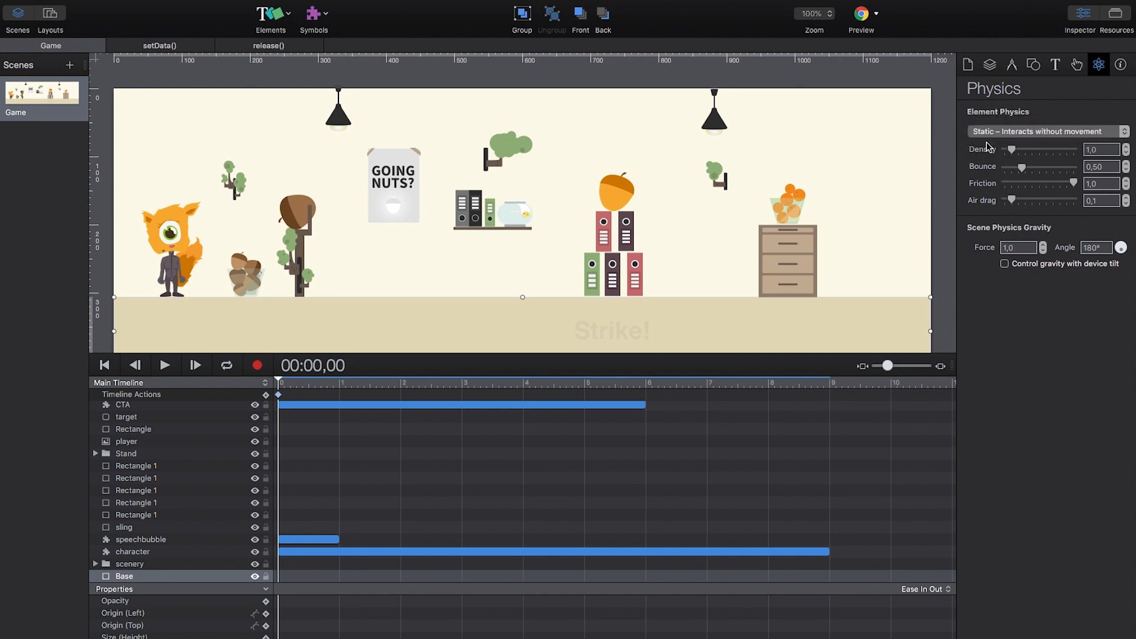
pyautogui.click(1046, 132)
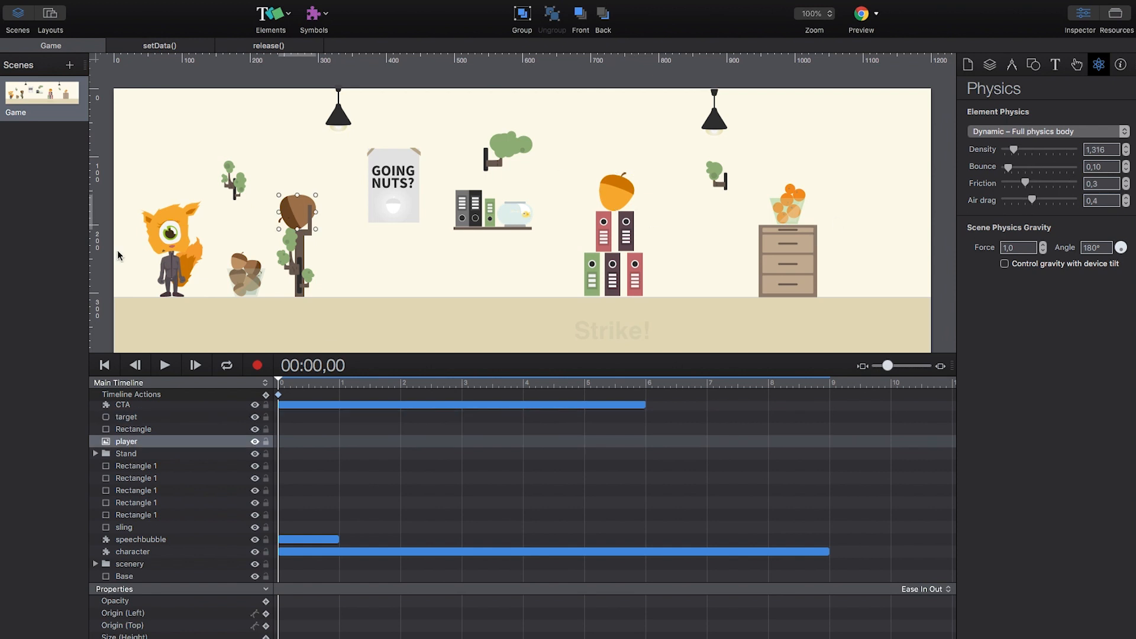
# Check the squirrel character's physics, then show the acorn's interaction actions
pyautogui.click(133, 552)
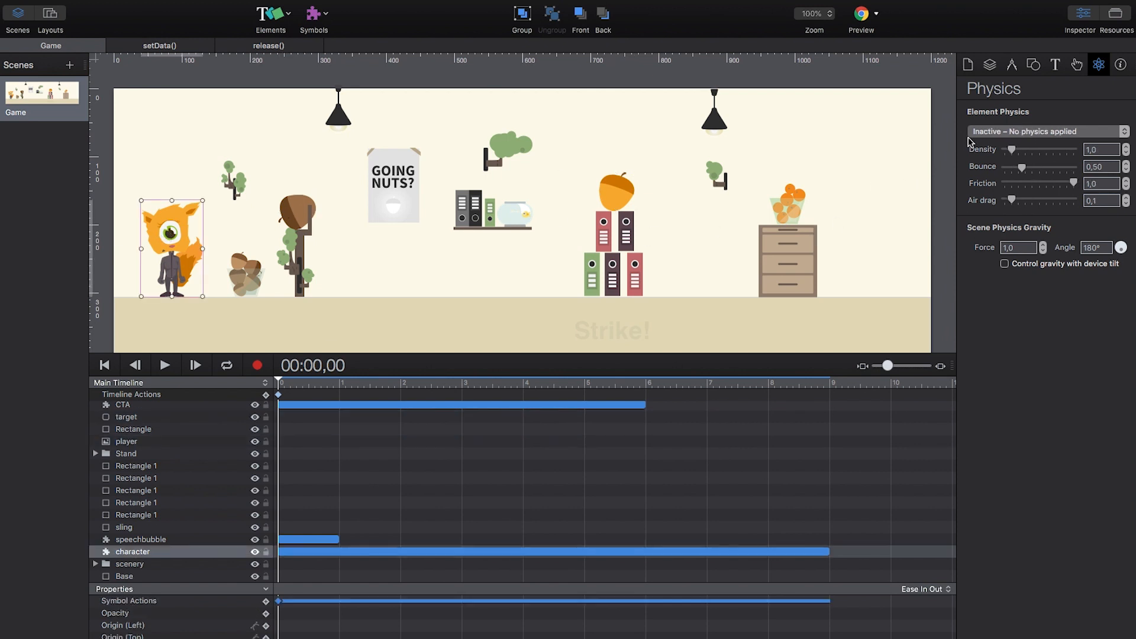
pyautogui.moveTo(952, 267)
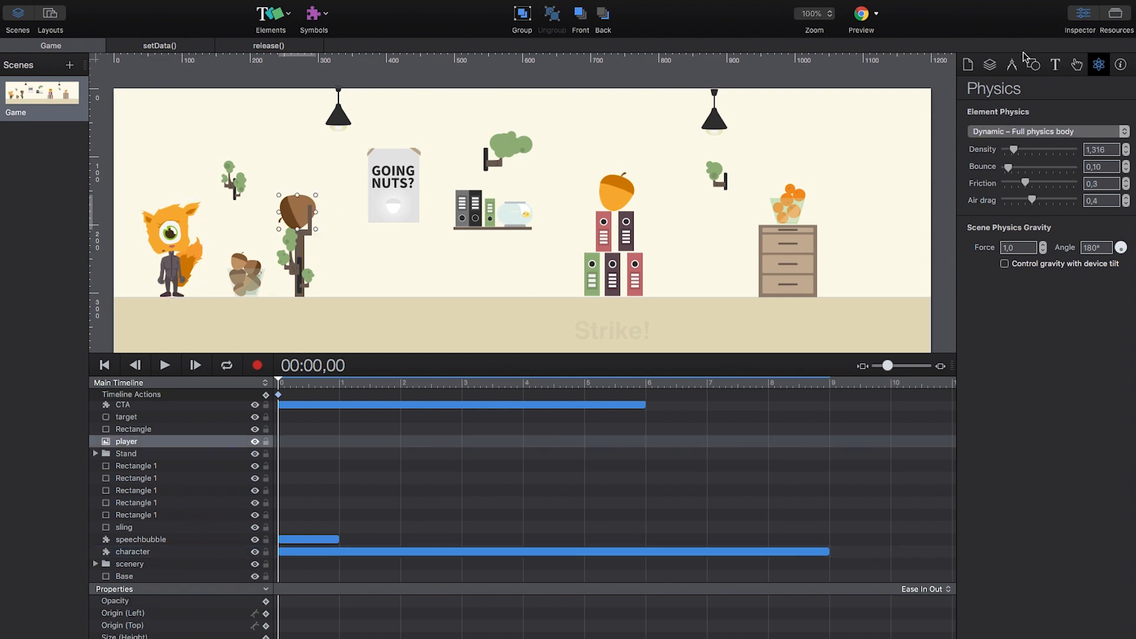
pyautogui.click(1074, 65)
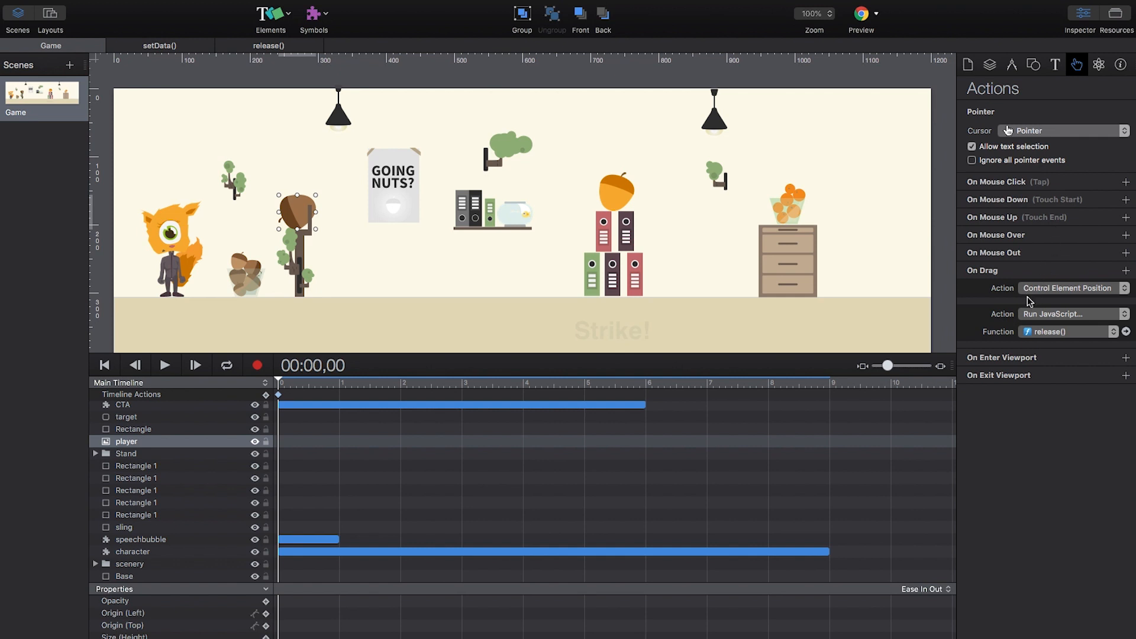
pyautogui.moveTo(1003, 278)
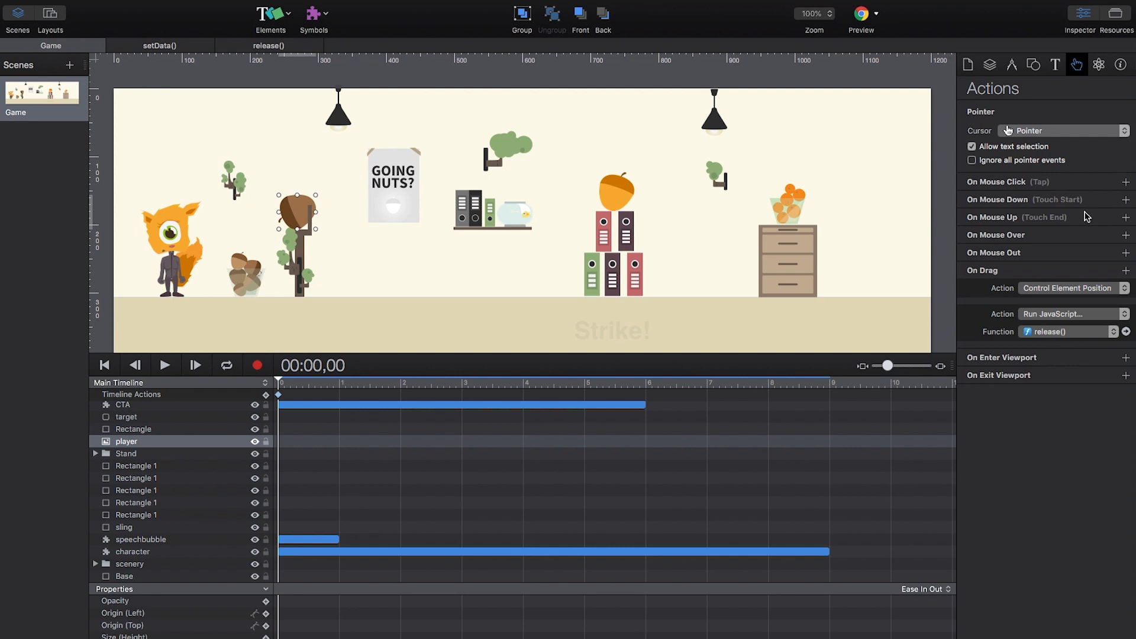
# Verify the Unique Element IDs of the player acorn and golden target in the Identity inspector
pyautogui.click(1121, 66)
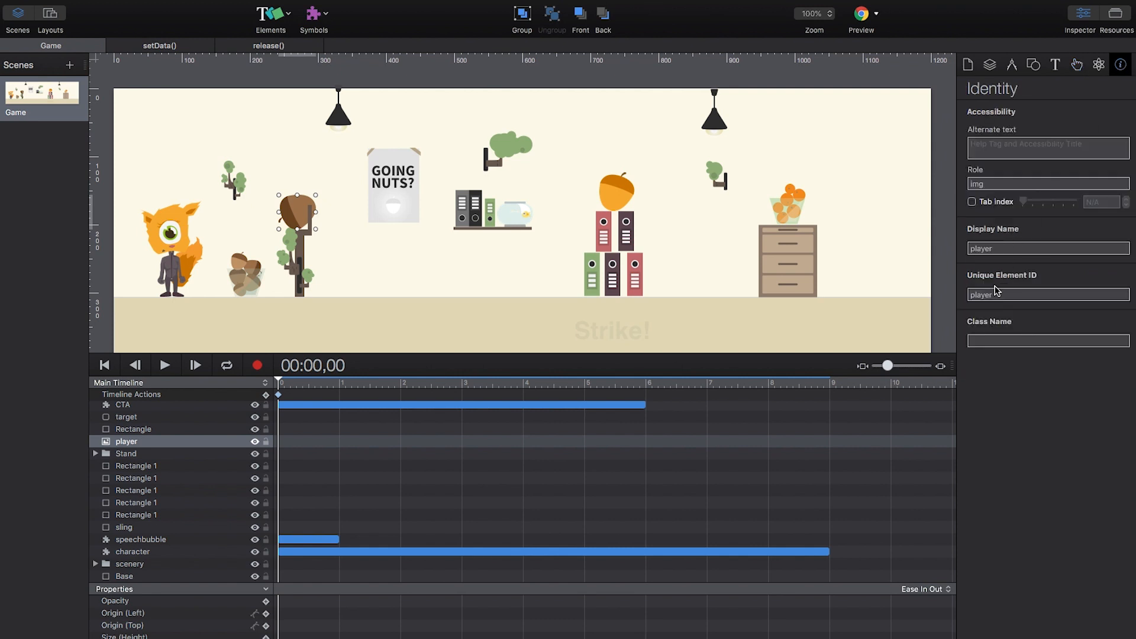
pyautogui.click(1049, 295)
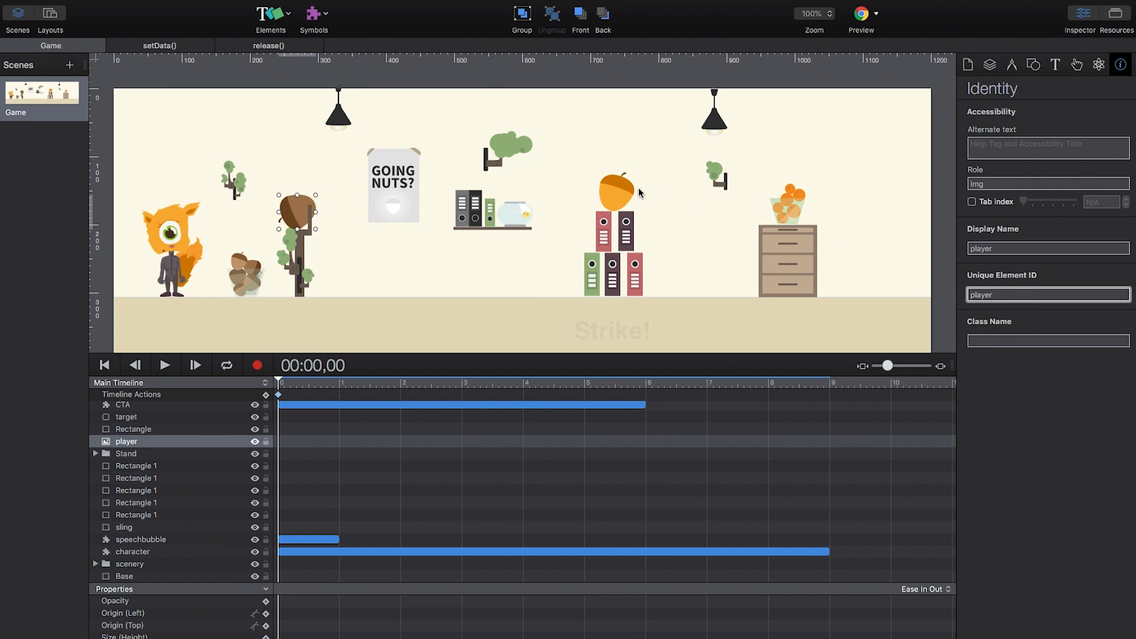
pyautogui.click(126, 417)
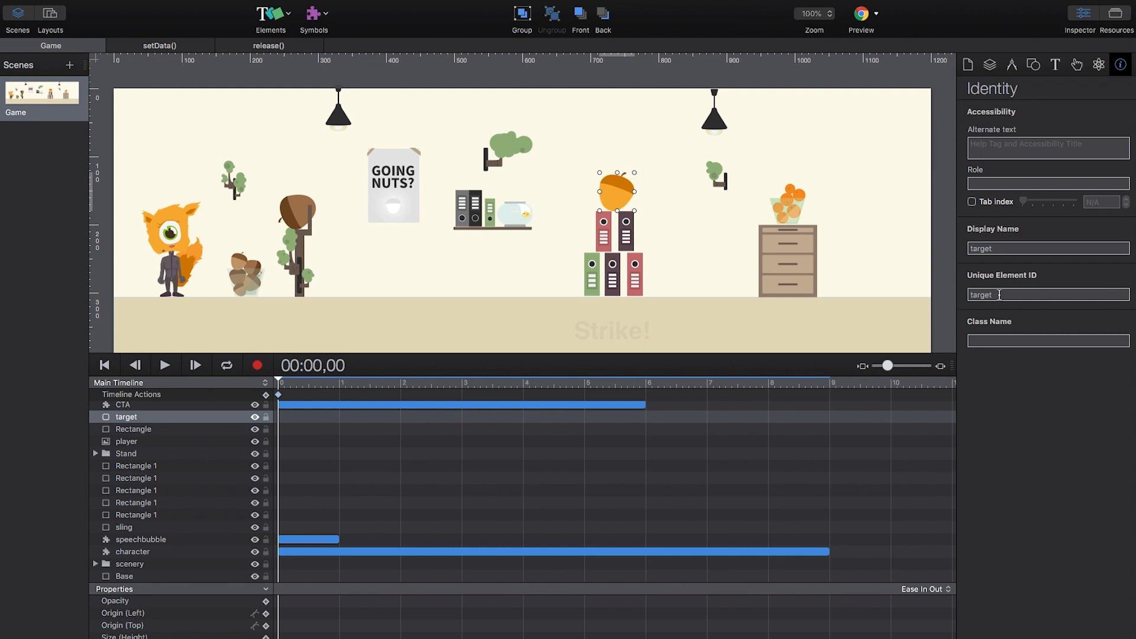
pyautogui.click(161, 46)
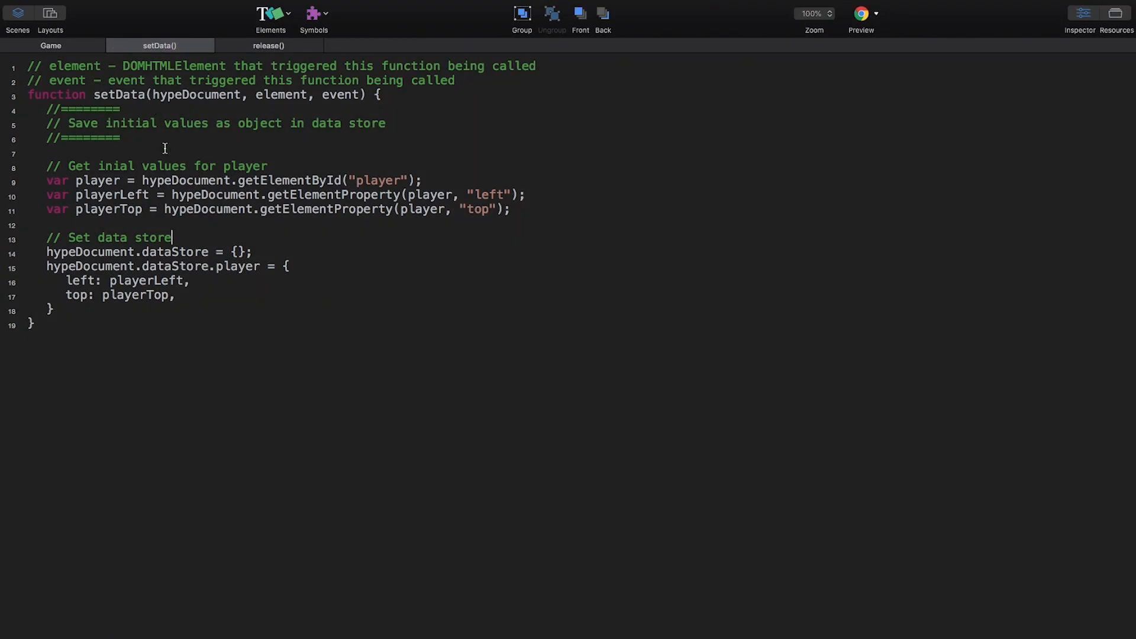
# Confirm the Game scene's On Scene Load action runs setData()
pyautogui.click(268, 165)
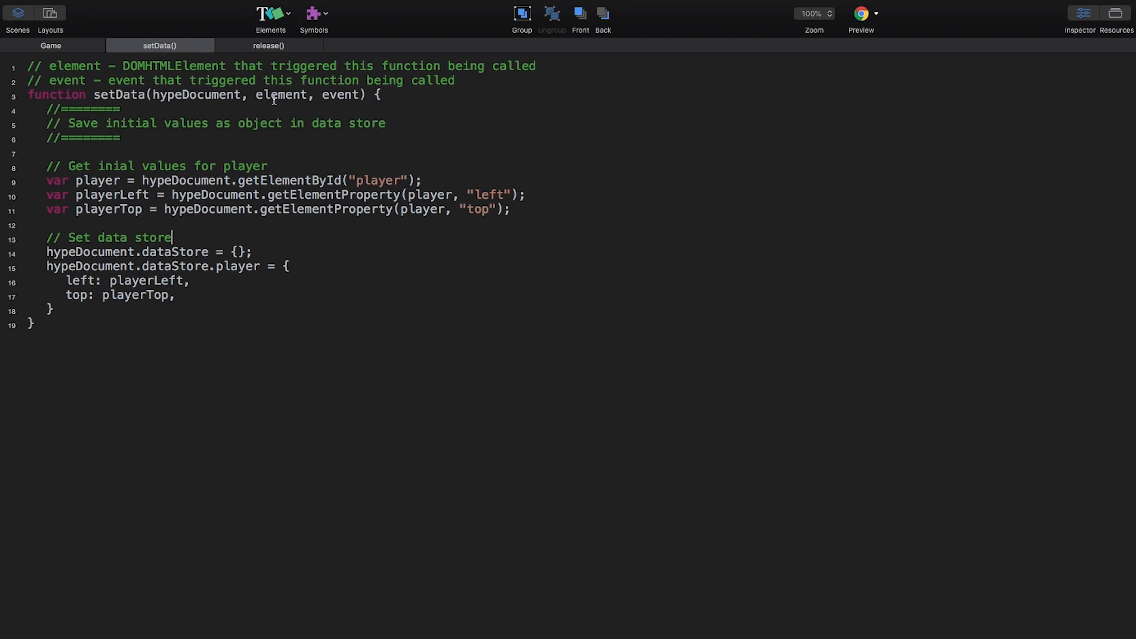
pyautogui.click(51, 45)
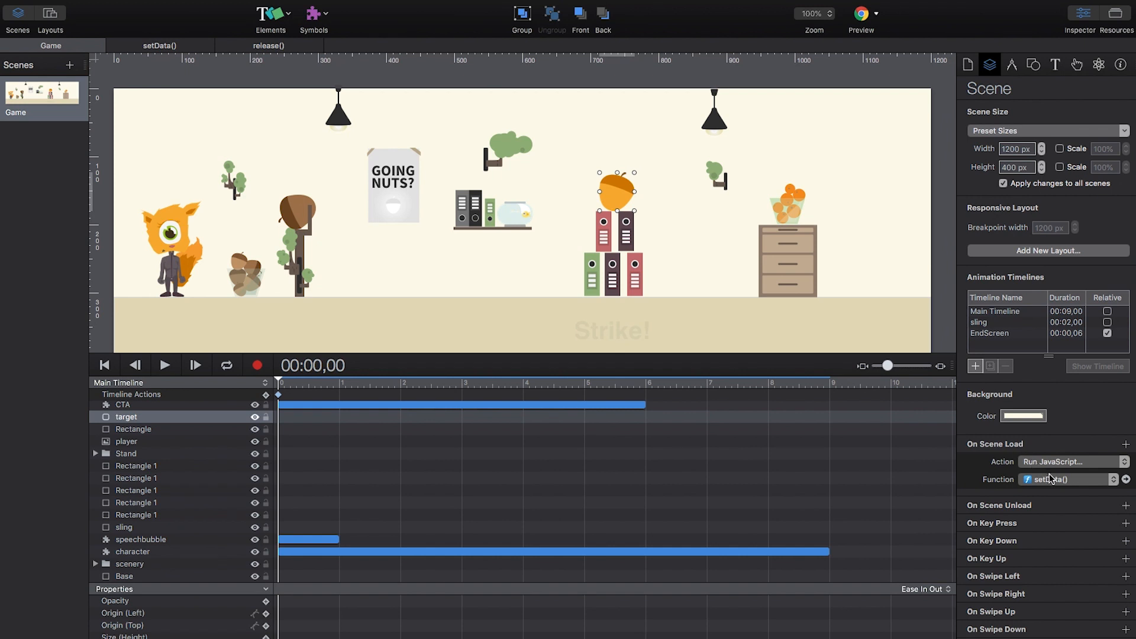
pyautogui.moveTo(1061, 491)
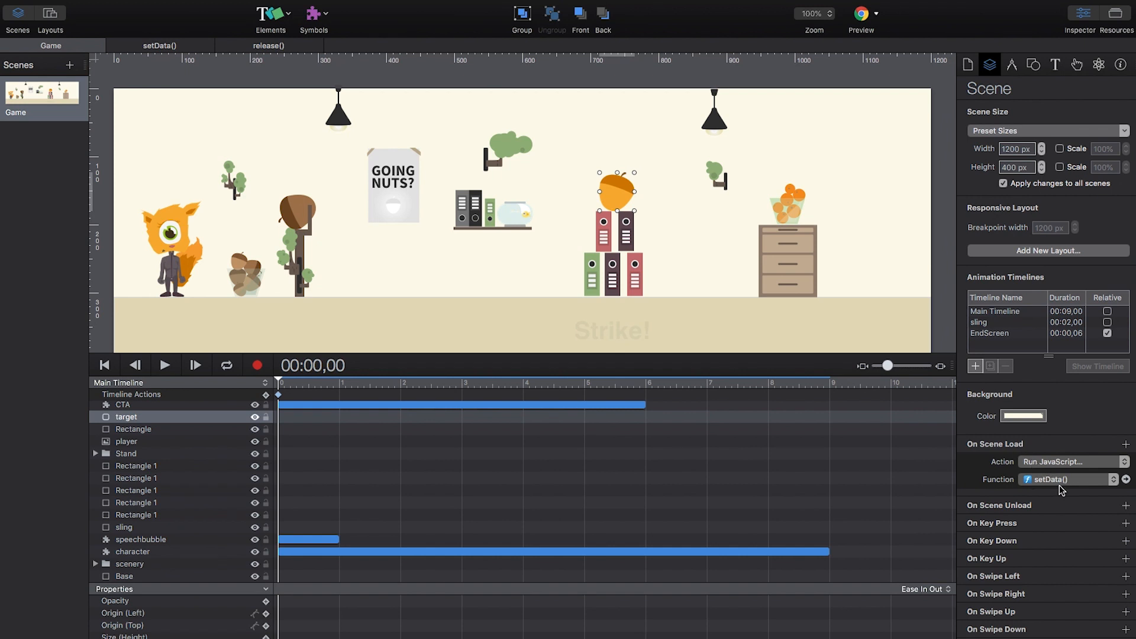
pyautogui.moveTo(1053, 488)
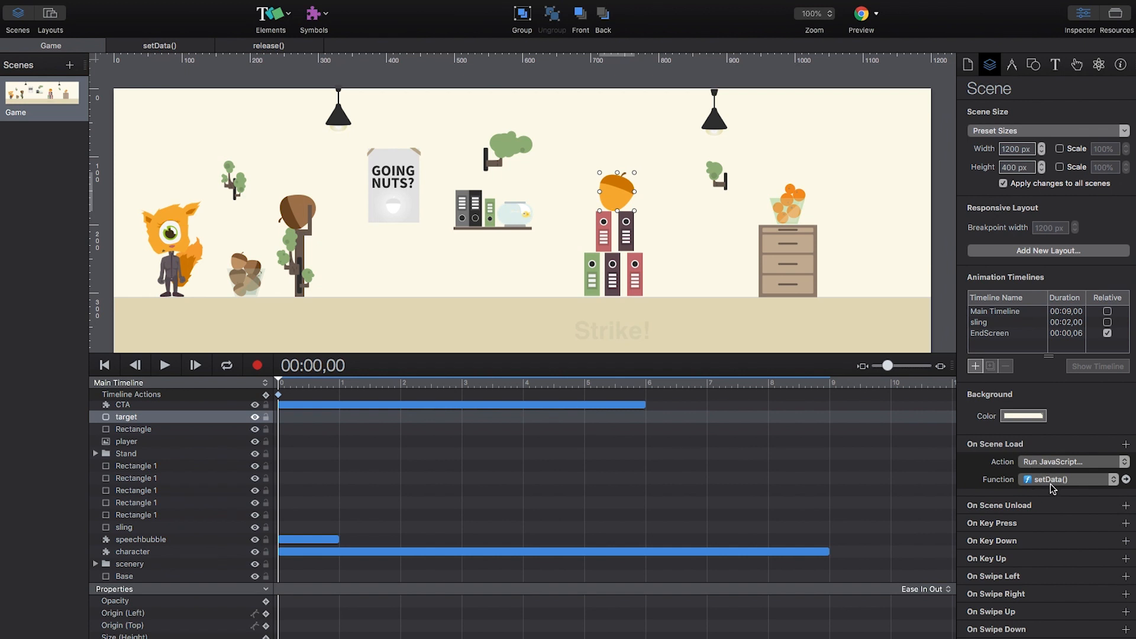
pyautogui.click(268, 45)
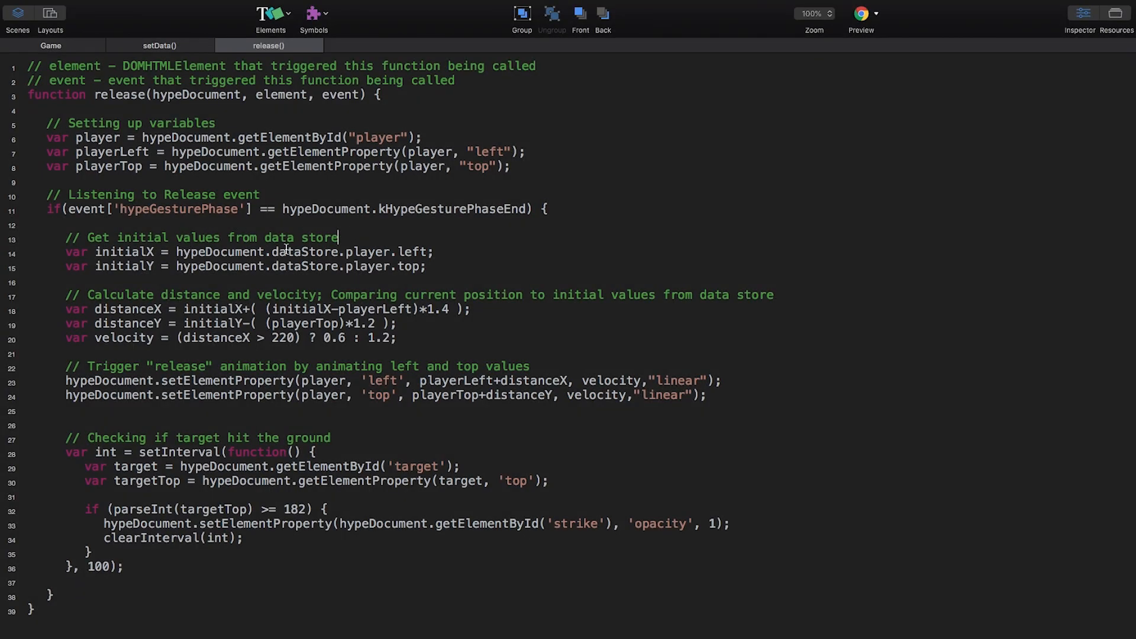
pyautogui.doubleClick(305, 252)
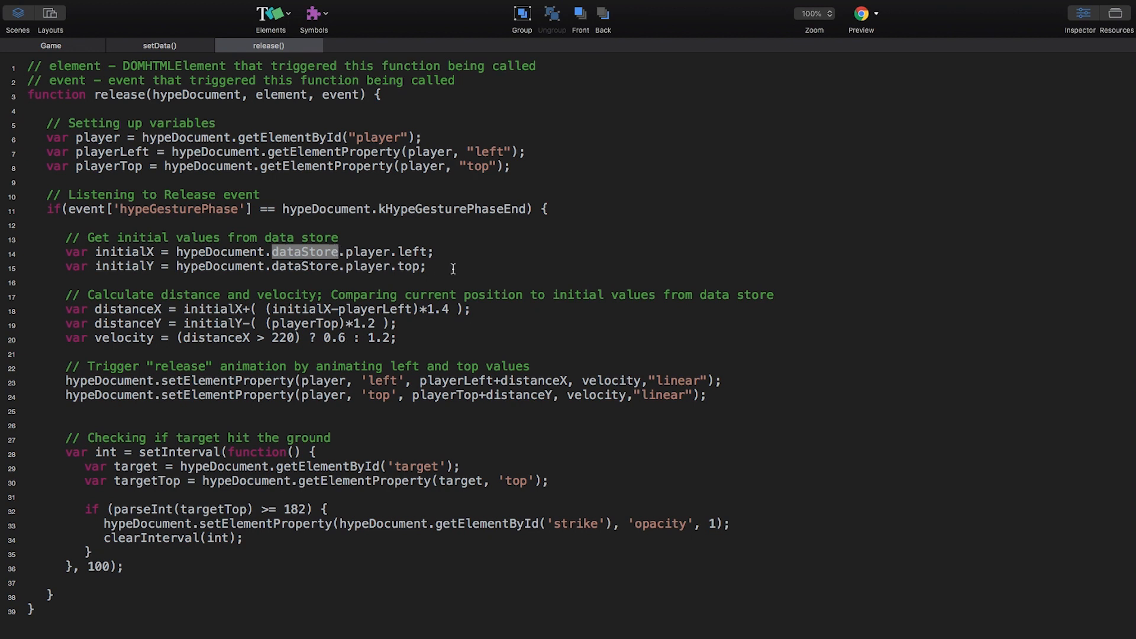
pyautogui.click(432, 266)
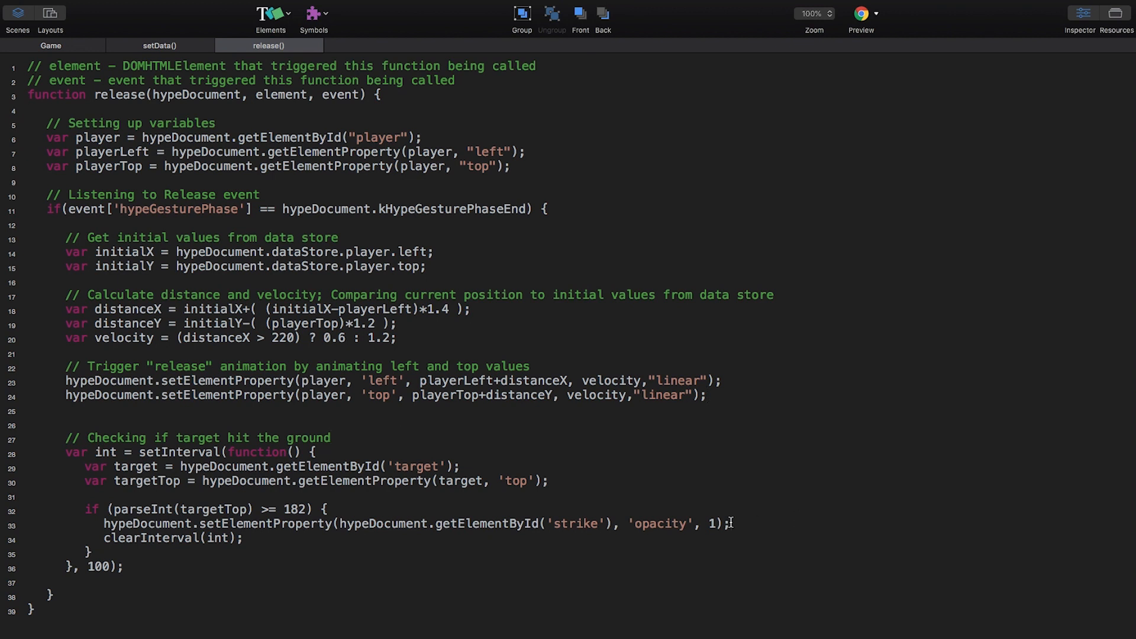
pyautogui.moveTo(734, 526)
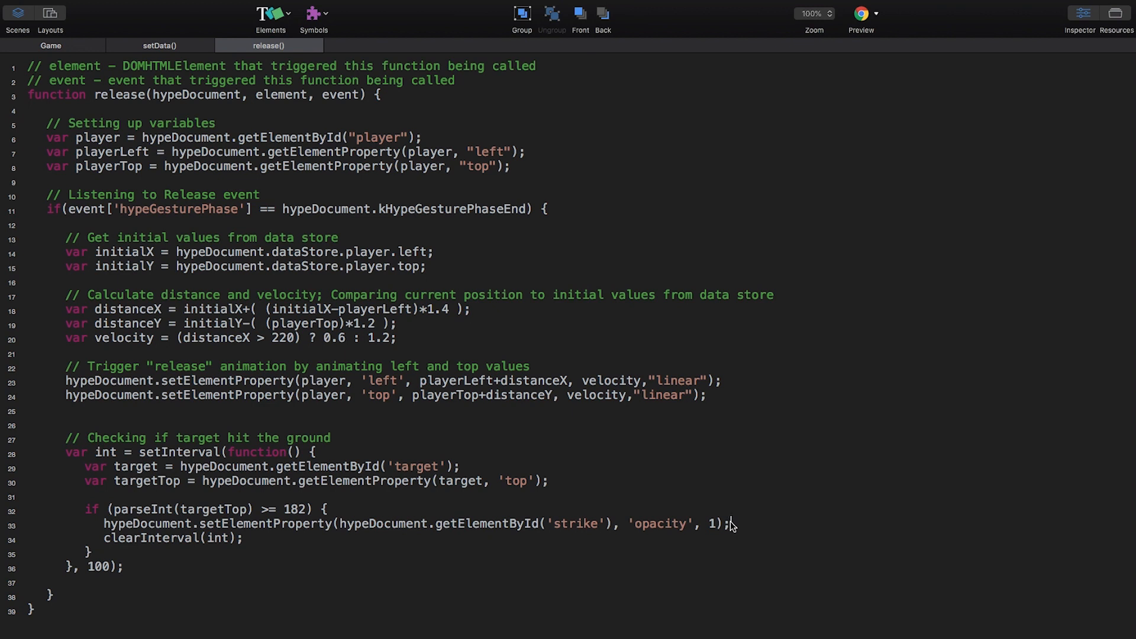
pyautogui.moveTo(869, 24)
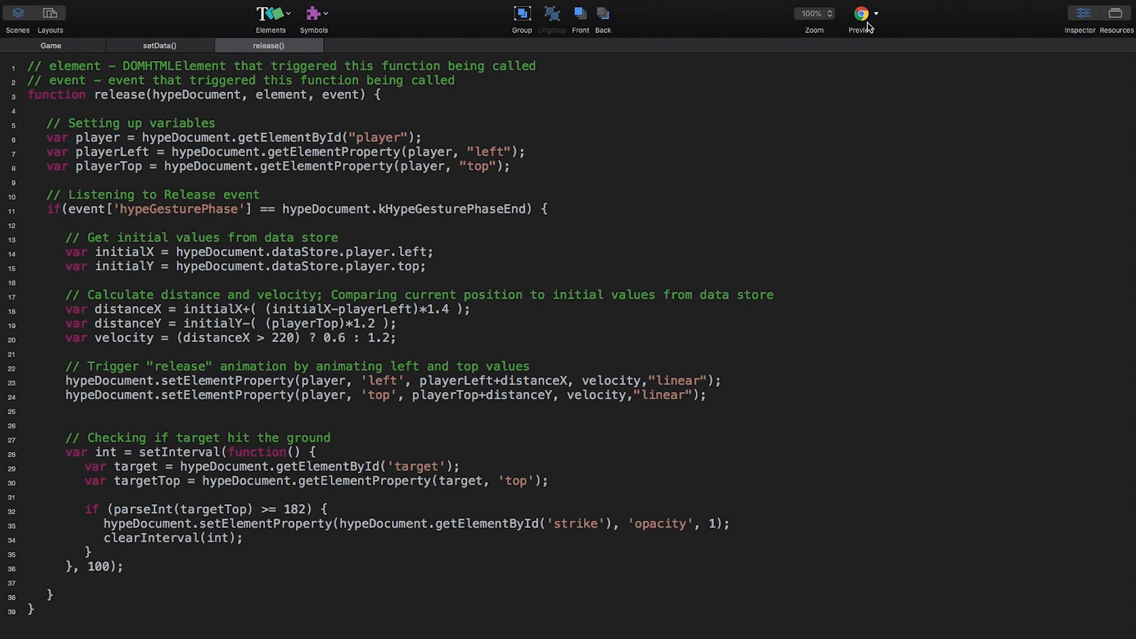
pyautogui.moveTo(866, 19)
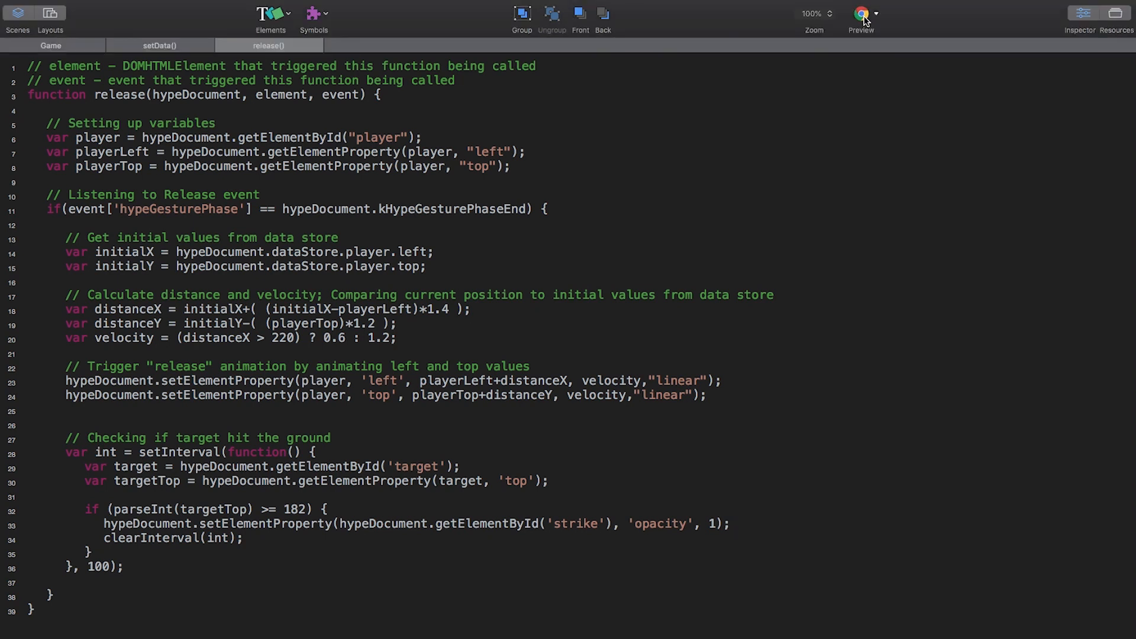
pyautogui.moveTo(967, 215)
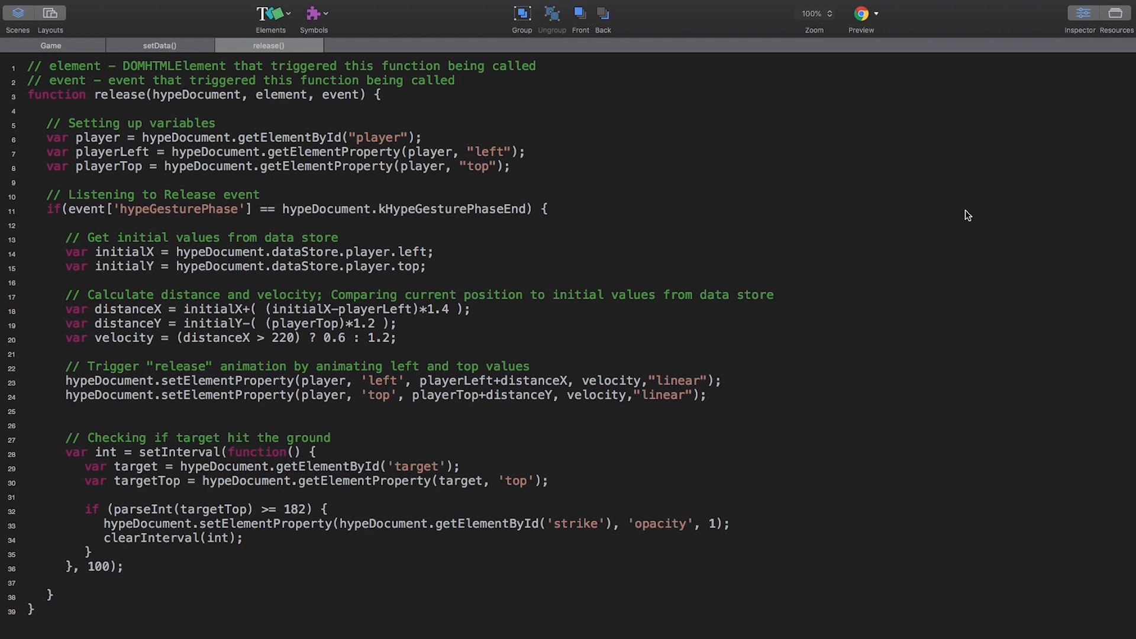